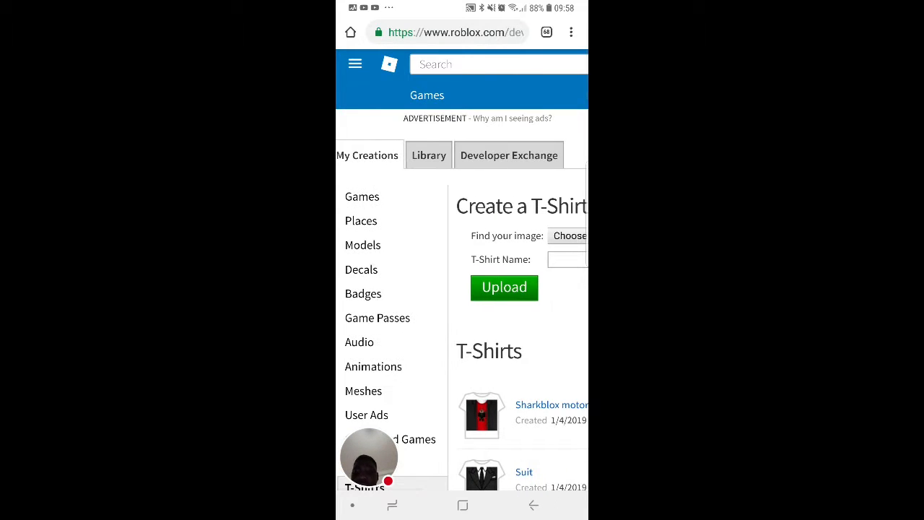
# - Open Choose file through the Files app to the Downloads folder showing Gucci_shirt.png and tux.png
pyautogui.scroll(-3)
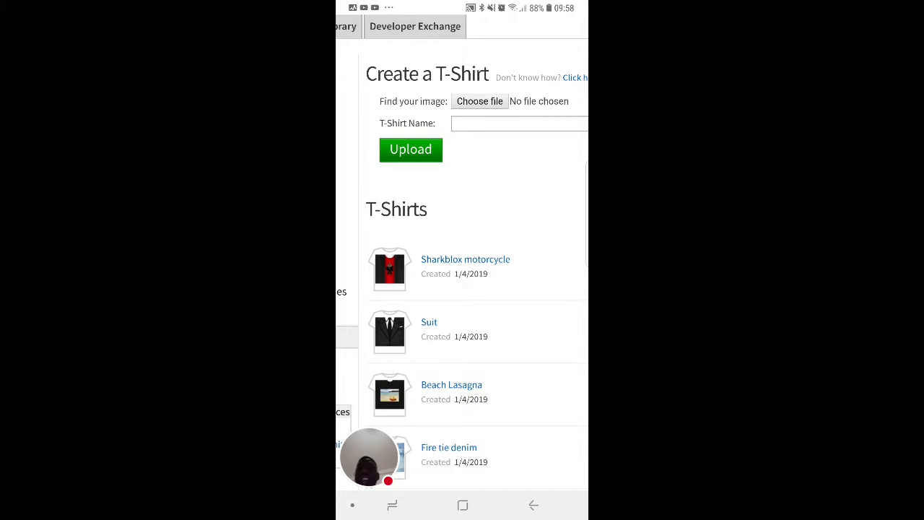
pyautogui.click(480, 101)
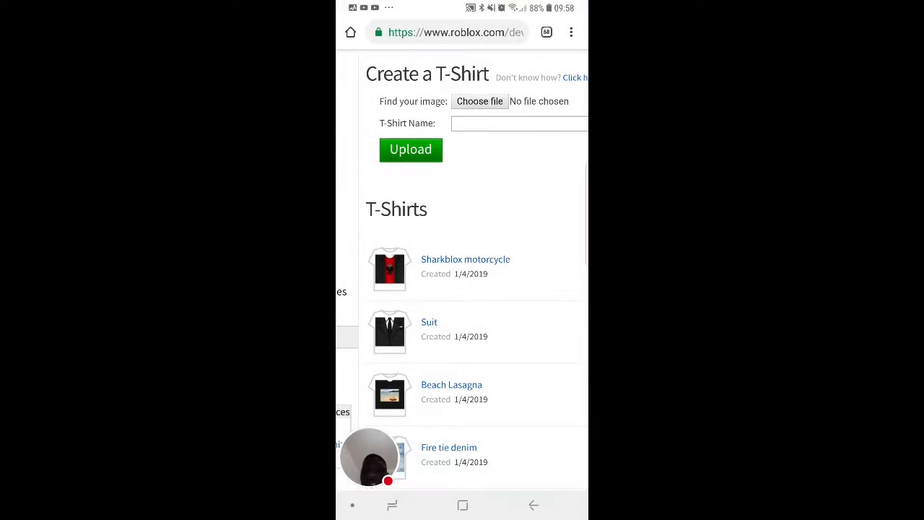
pyautogui.click(480, 101)
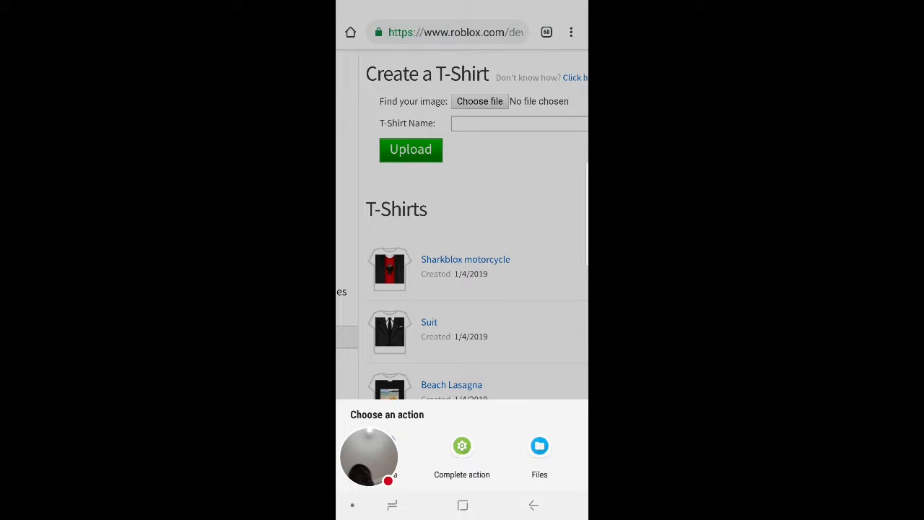
pyautogui.click(540, 446)
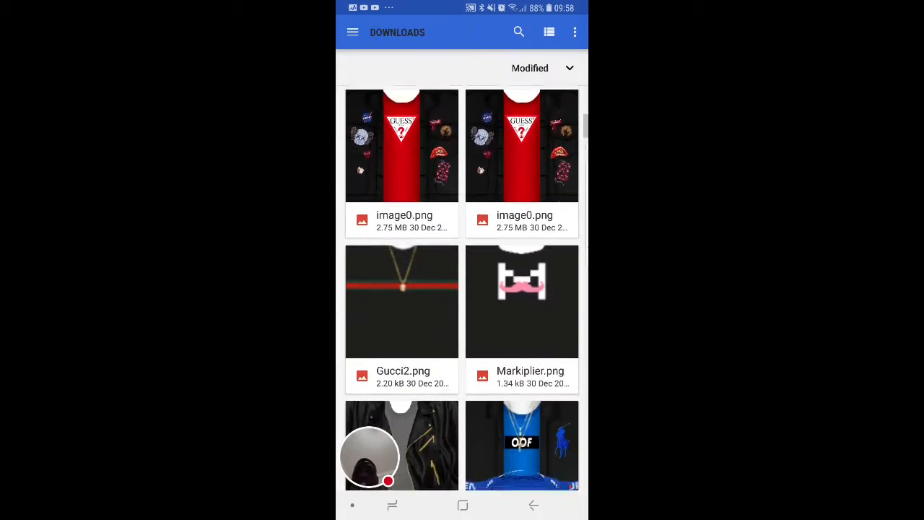
pyautogui.scroll(-3)
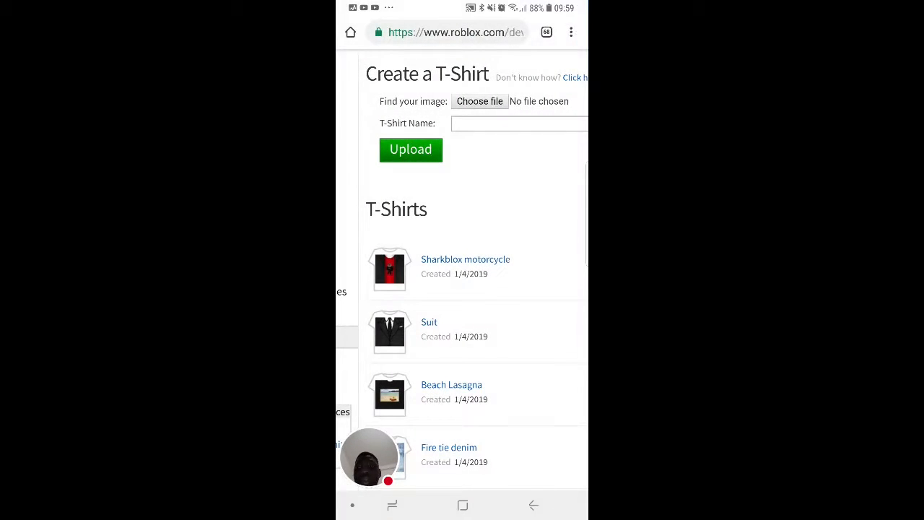
pyautogui.click(448, 32)
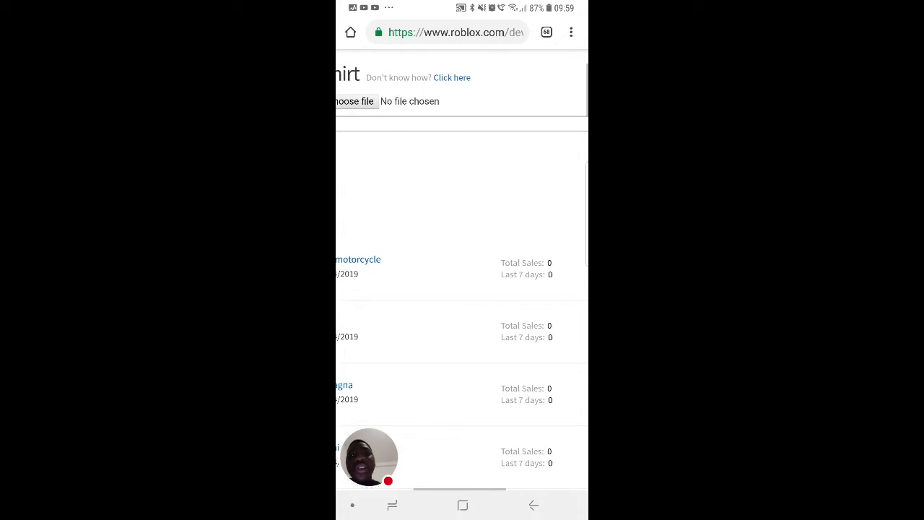
pyautogui.click(571, 32)
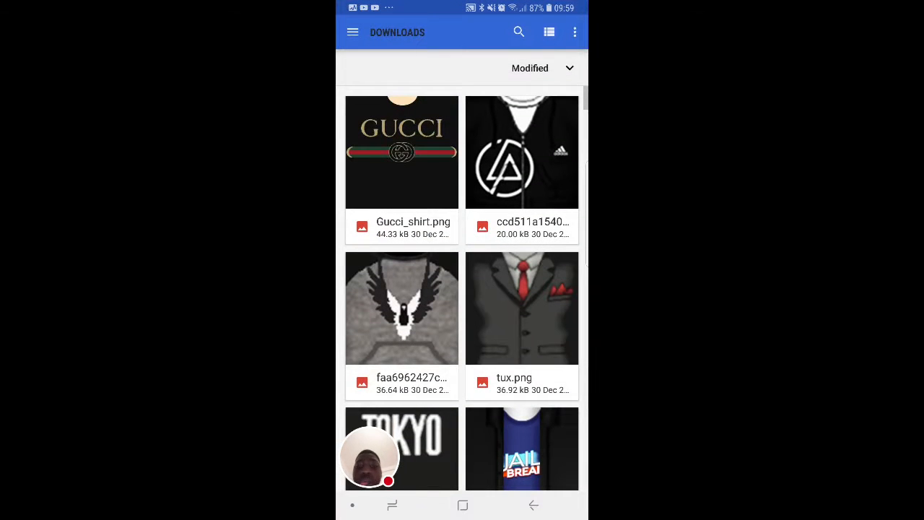
# - Scroll through the Downloads shirt images and return to the form without selecting one
pyautogui.scroll(-3)
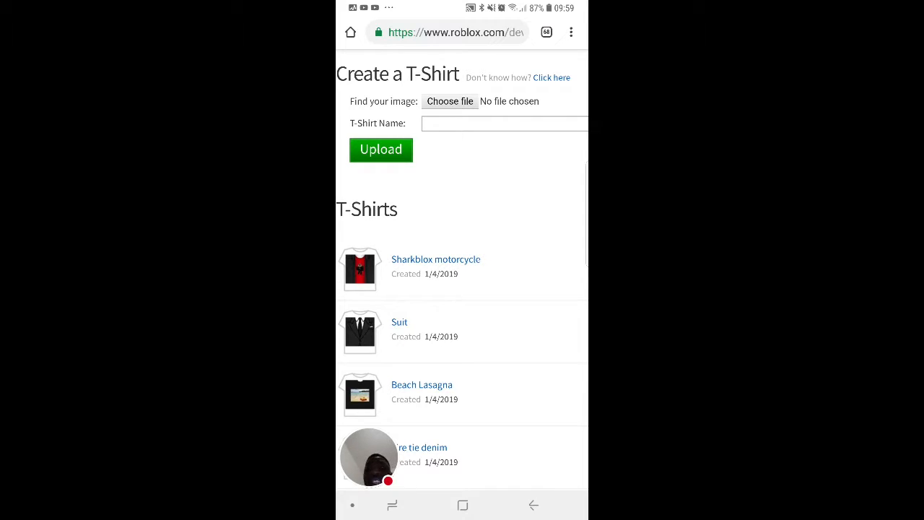
# - Tap the T-Shirt Name box twice to activate it and bring up earlier name suggestions
pyautogui.click(504, 123)
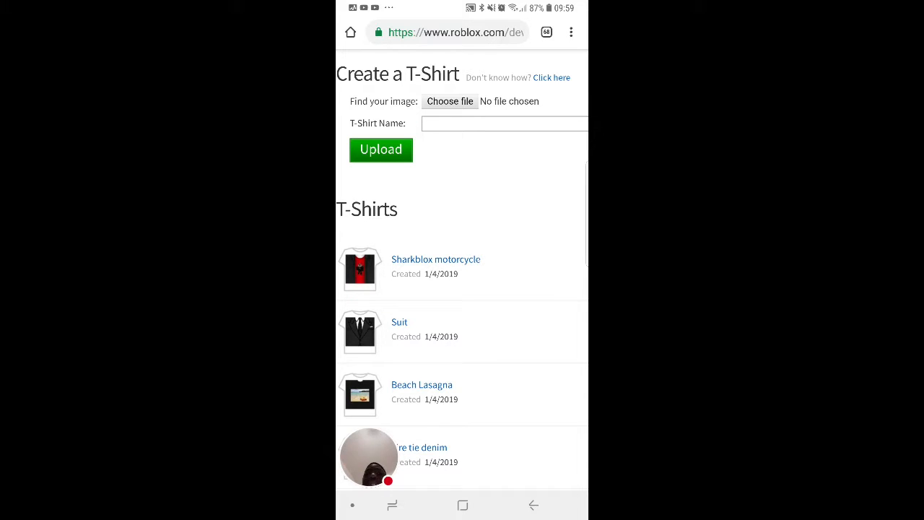
pyautogui.click(504, 123)
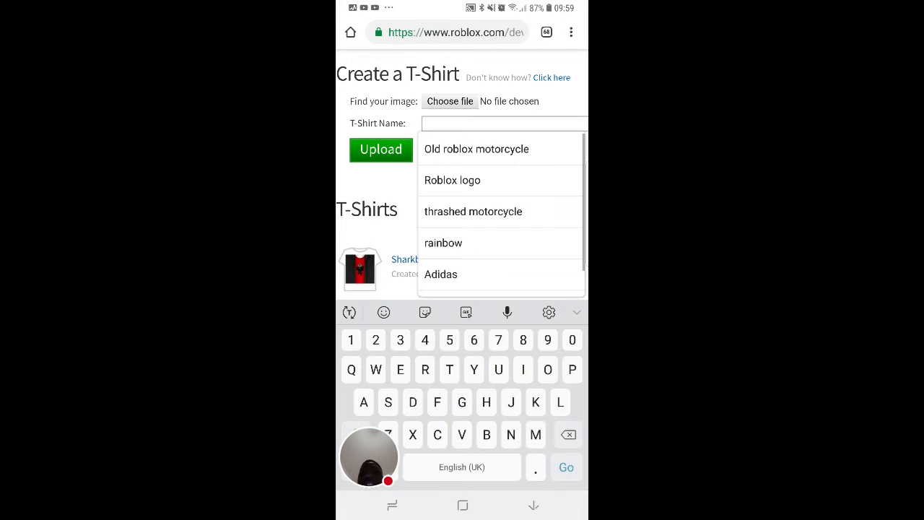